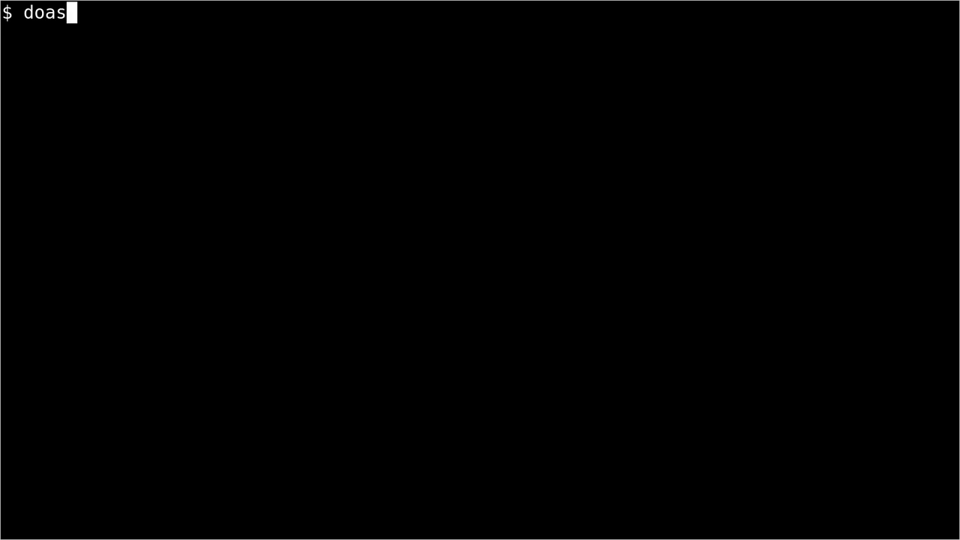
Try echo > /etc/go as a normal user, see Permission denied, and discard the half-typed doas line
text(echo >)
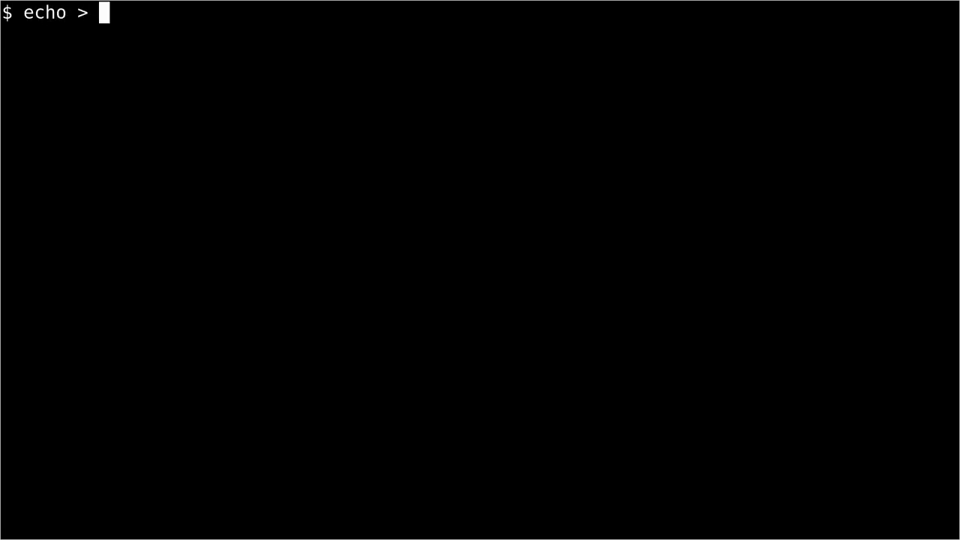
text(/etc/go)
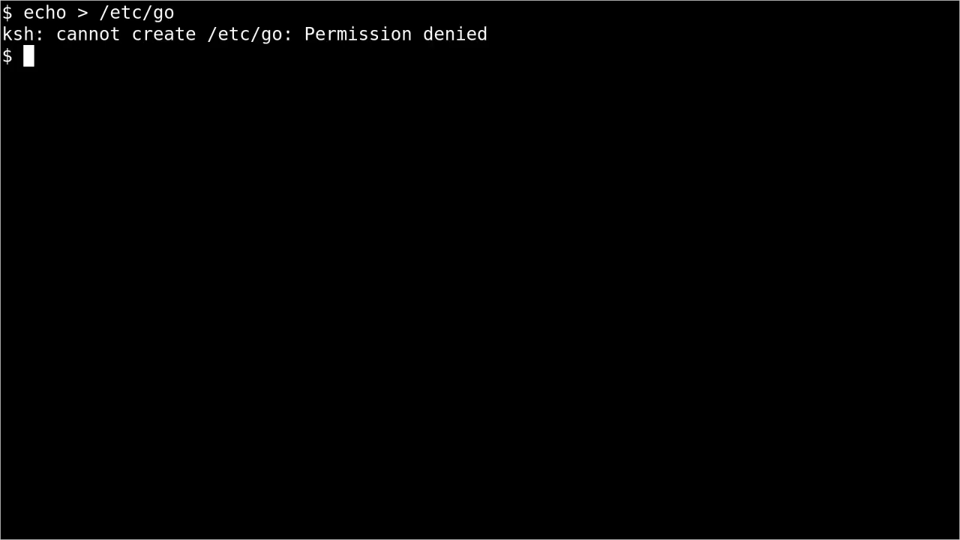
text(do)
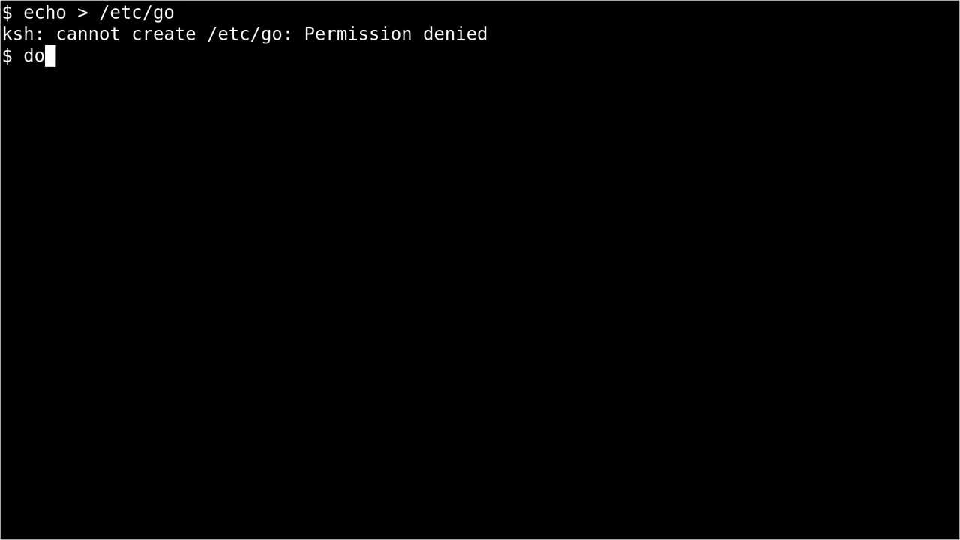
text(as)
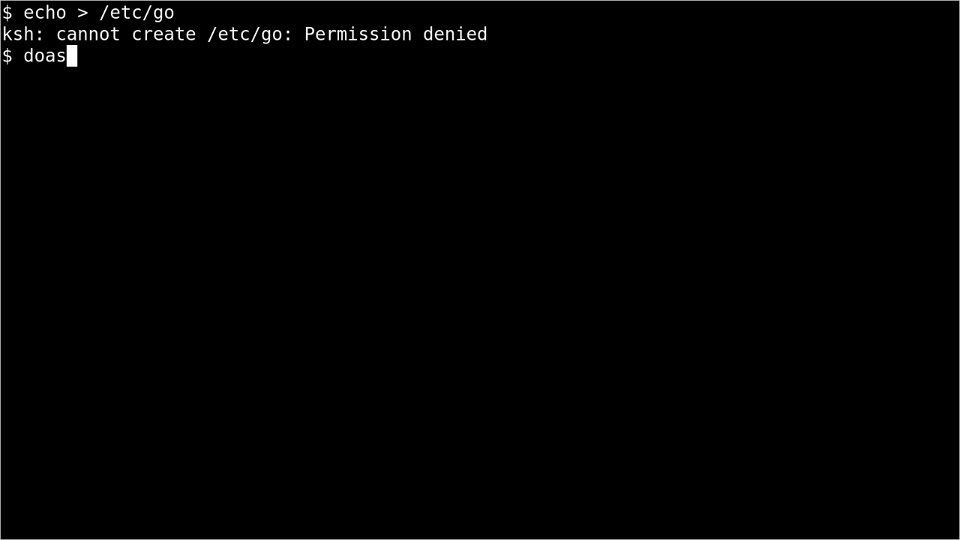
key(ctrl+u)
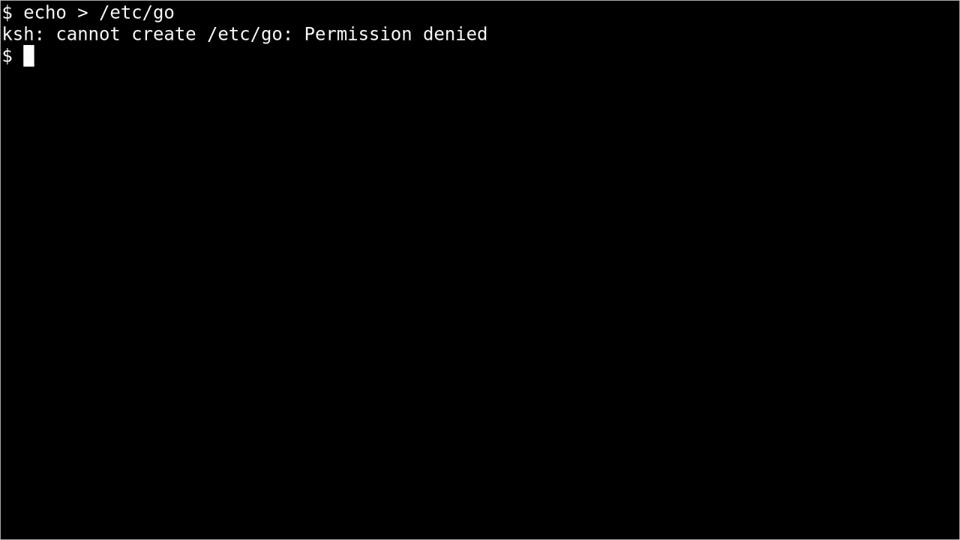
text(touch)
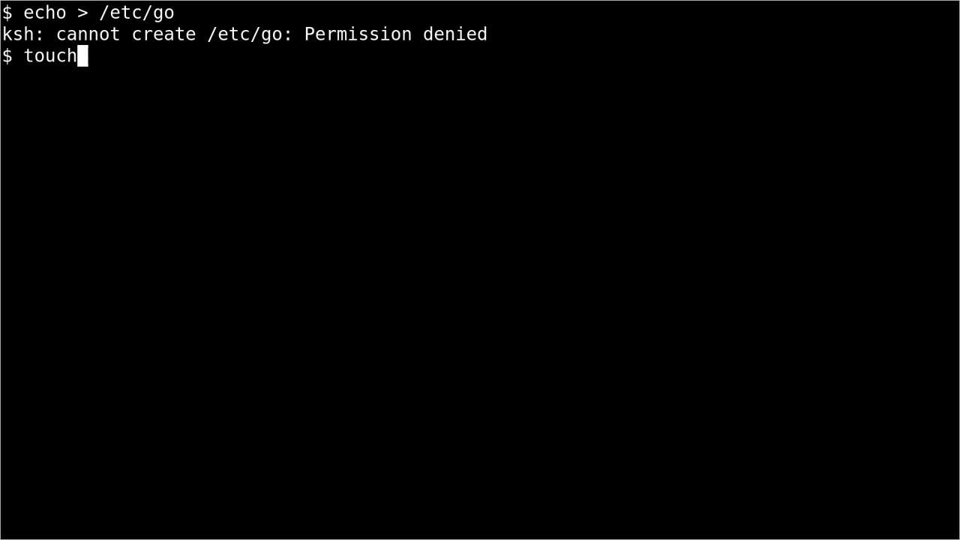
Run touch /etc/go (denied), then create the file with doas touch /etc/go
text(/)
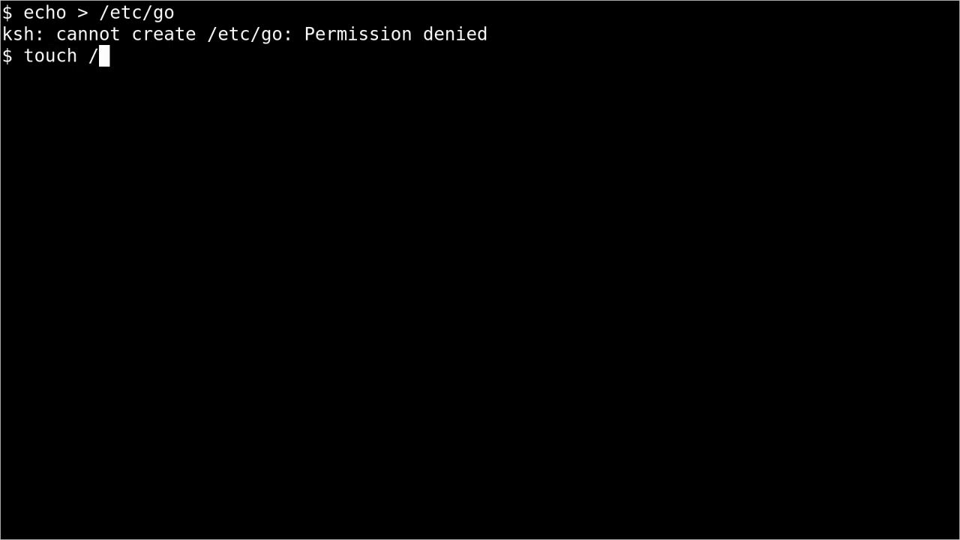
text(etc/go)
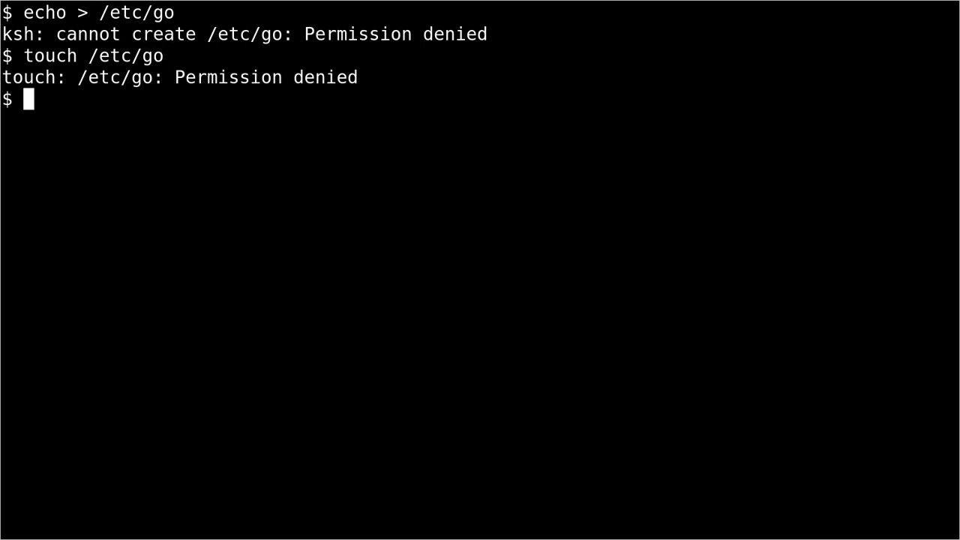
text(doas)
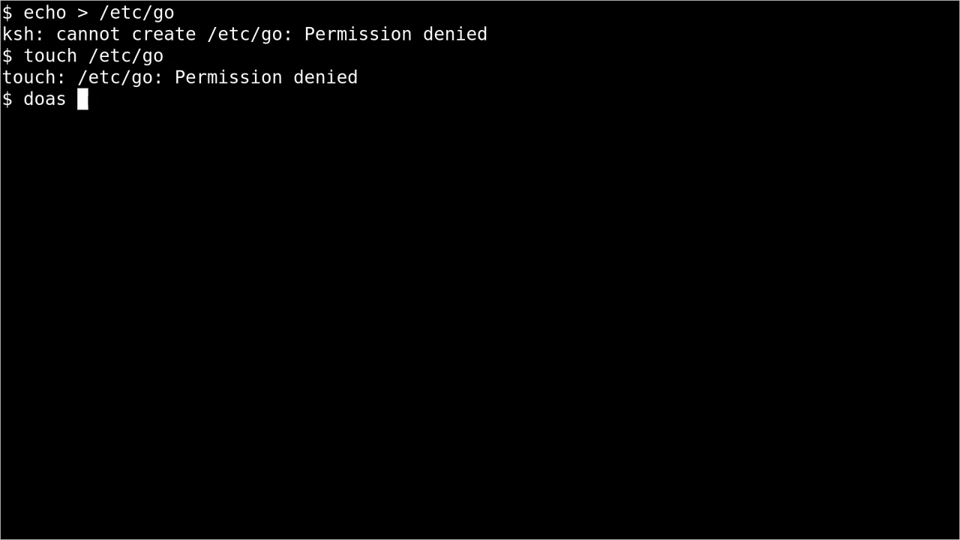
text(touch)
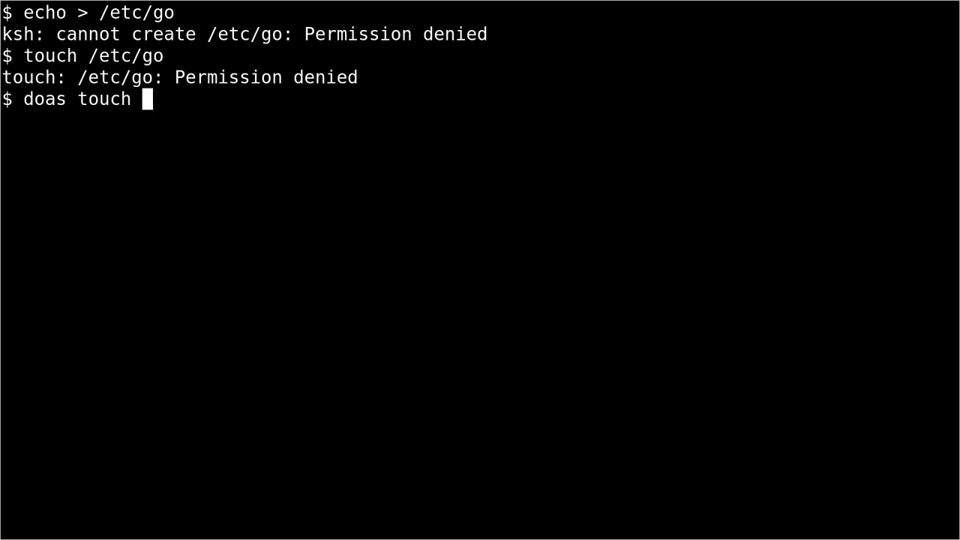
text(/etc/go)
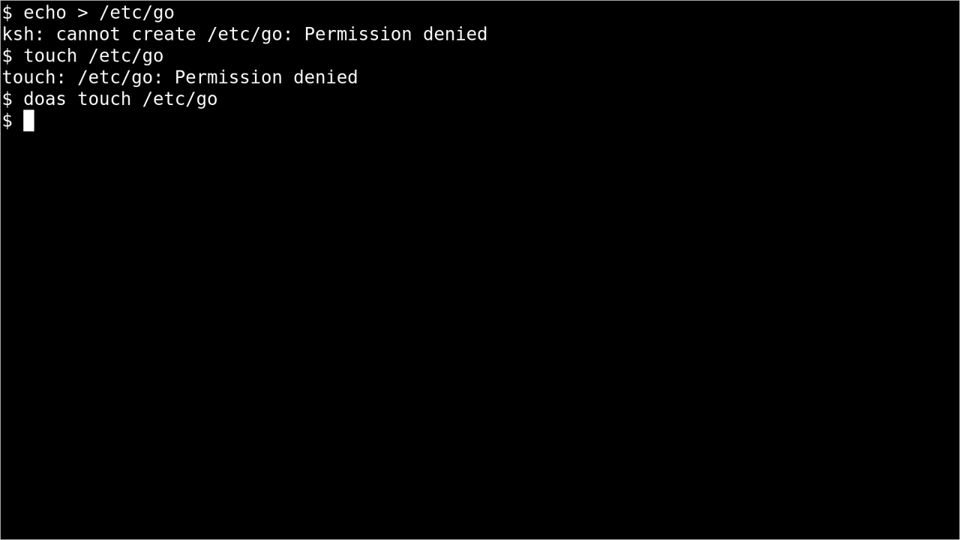
List /etc to confirm the go entry, then try rm /etc/go without doas (denied)
text(ls /etc)
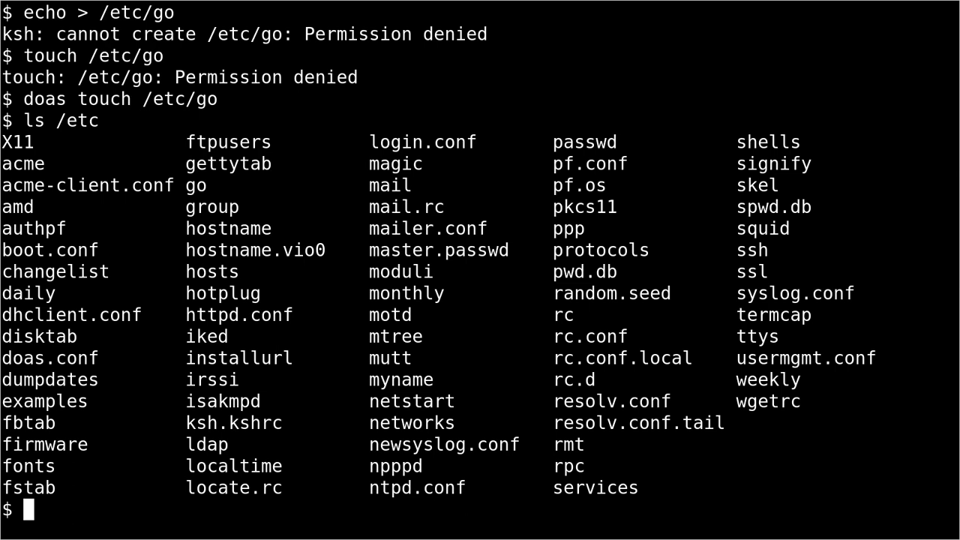
double_click(195, 185)
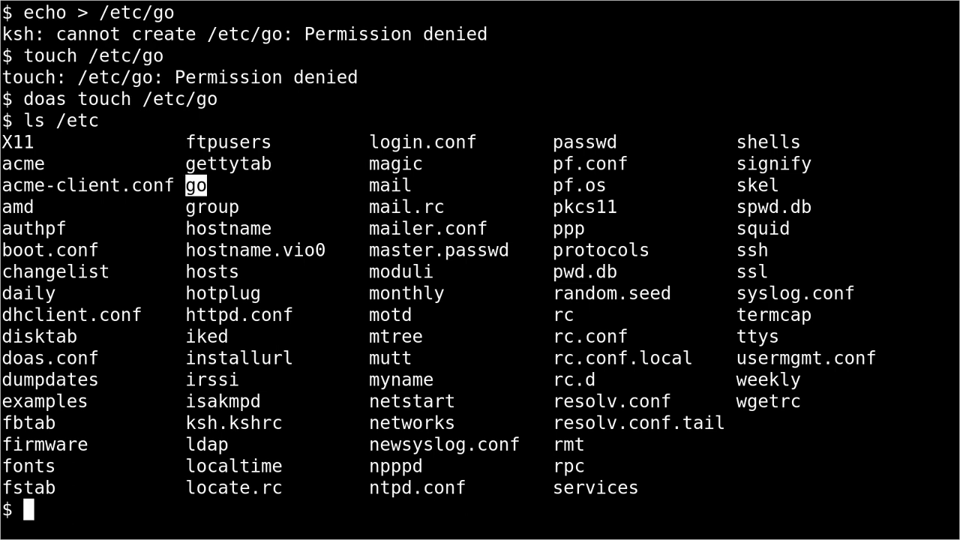
text(rm /etc/go)
text(y)
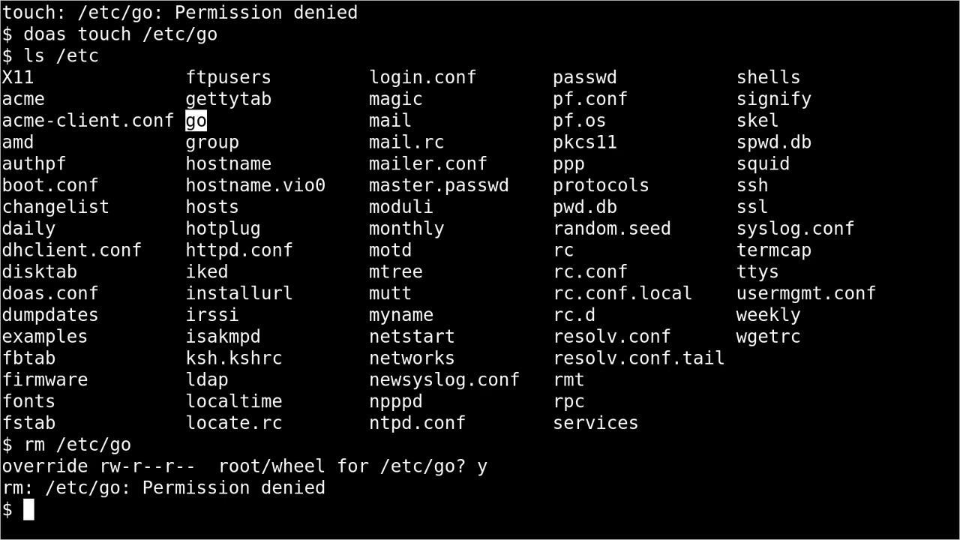
Remove /etc/go with doas rm and open /etc/doas.conf in vim via doas
text(dso)
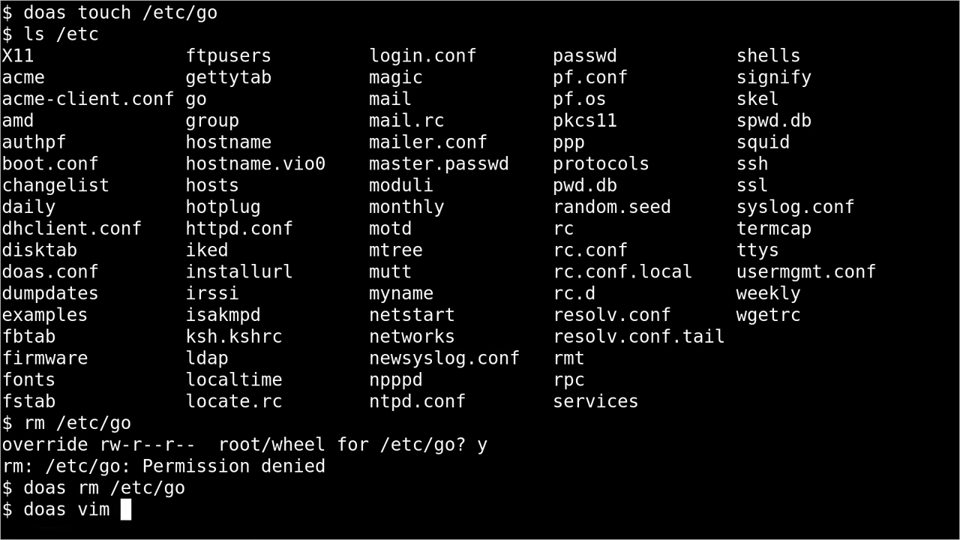
text(/etc/)
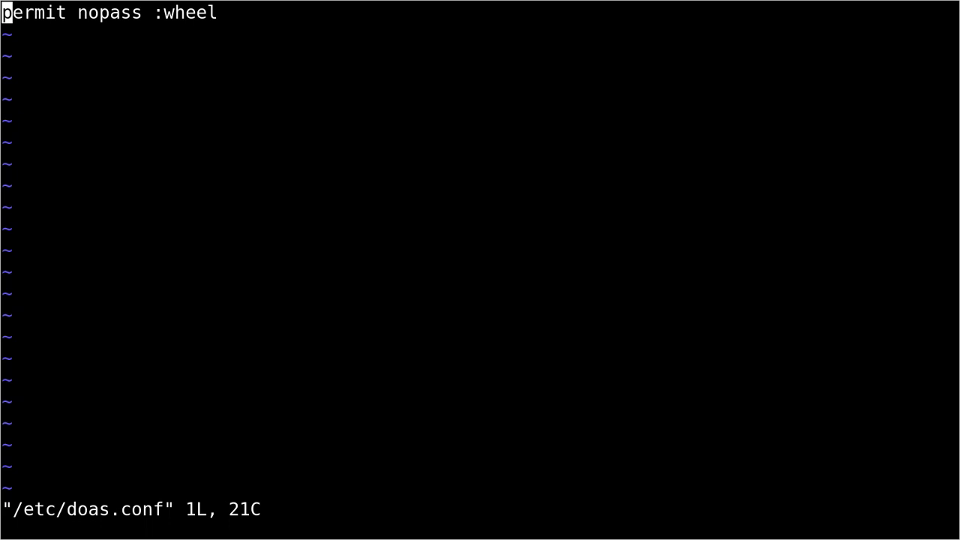
Type sample permit nopass rules for my_brother, then delete them, keeping 'permit nopass :wheel'
text(pert)
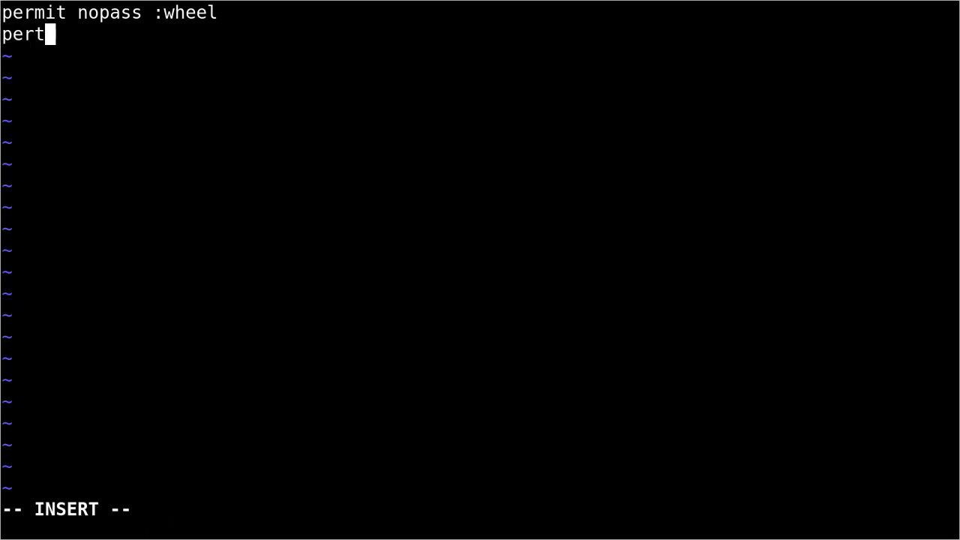
text(mit)
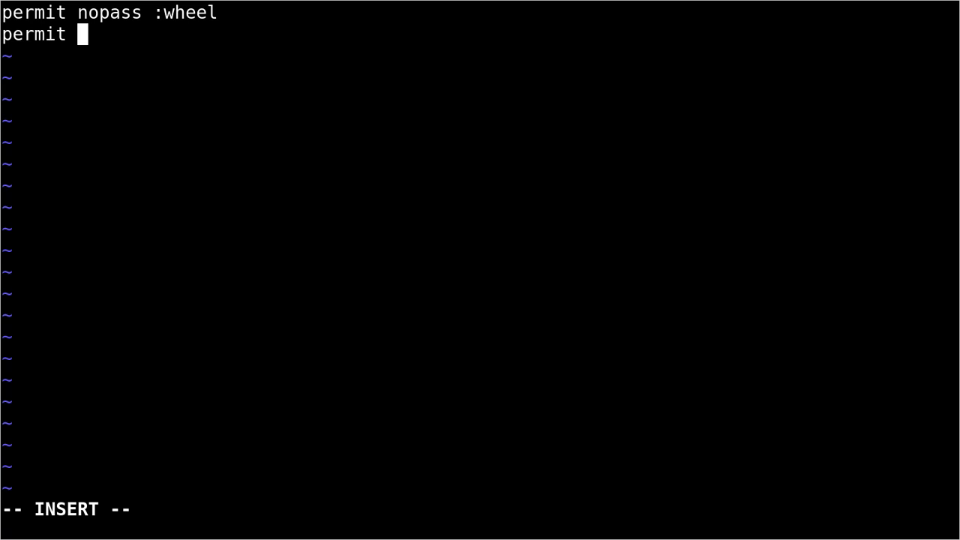
text(me)
text(permit)
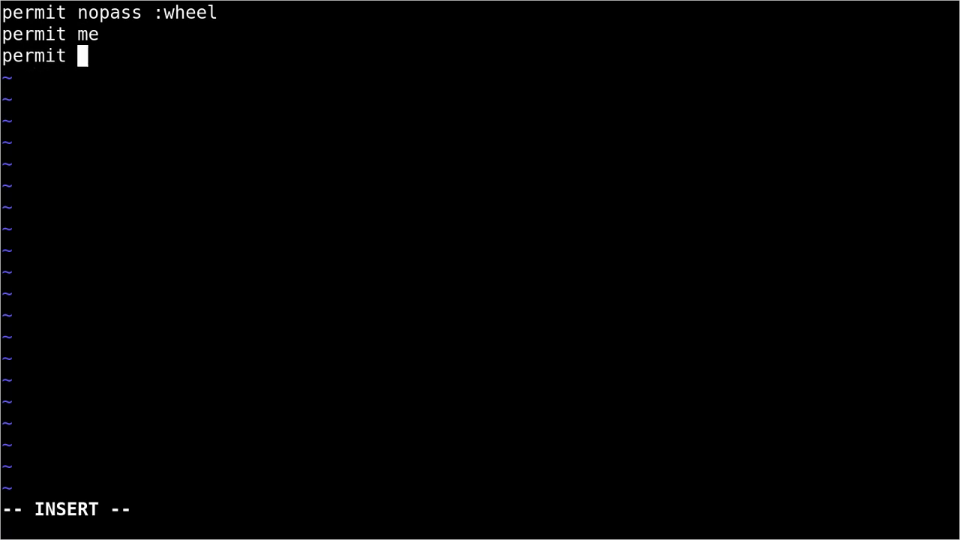
text(n)
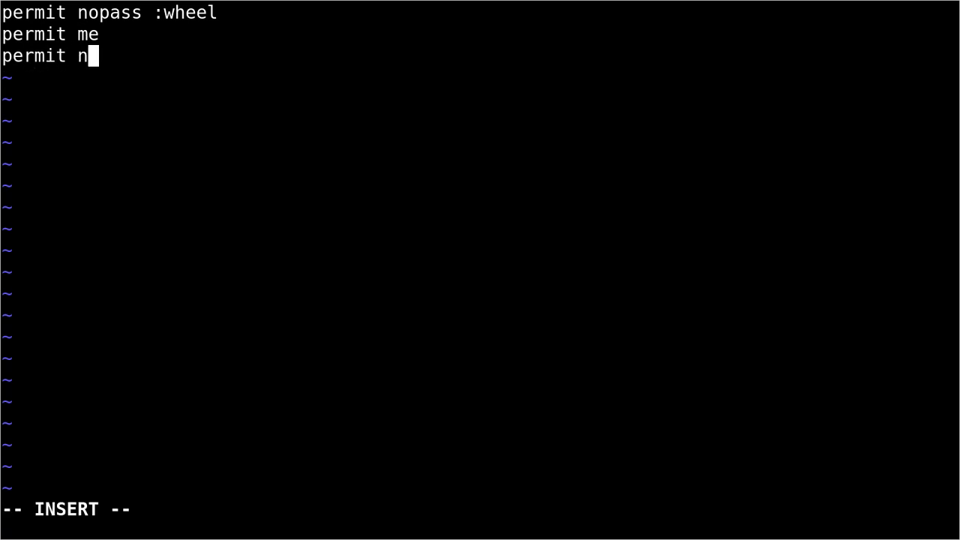
text(opass)
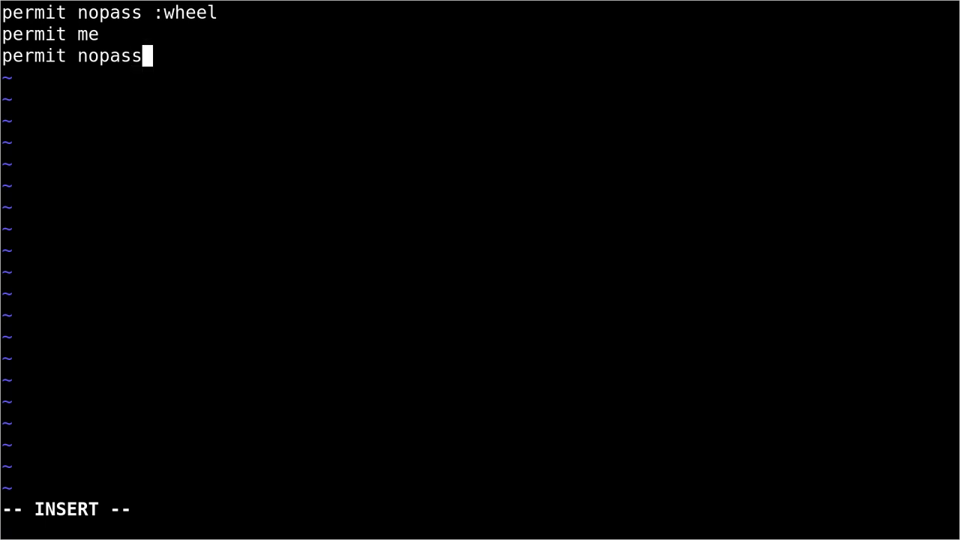
text(my_)
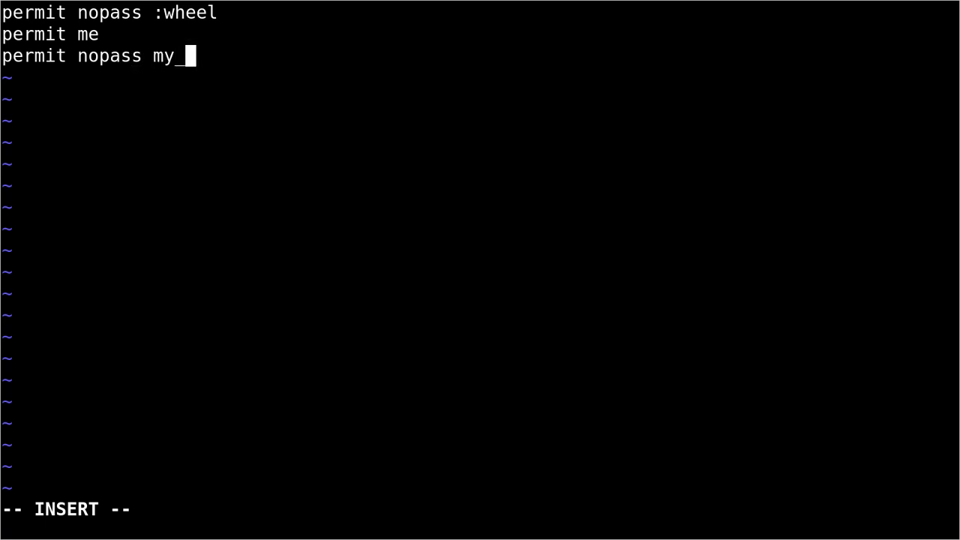
text(brother)
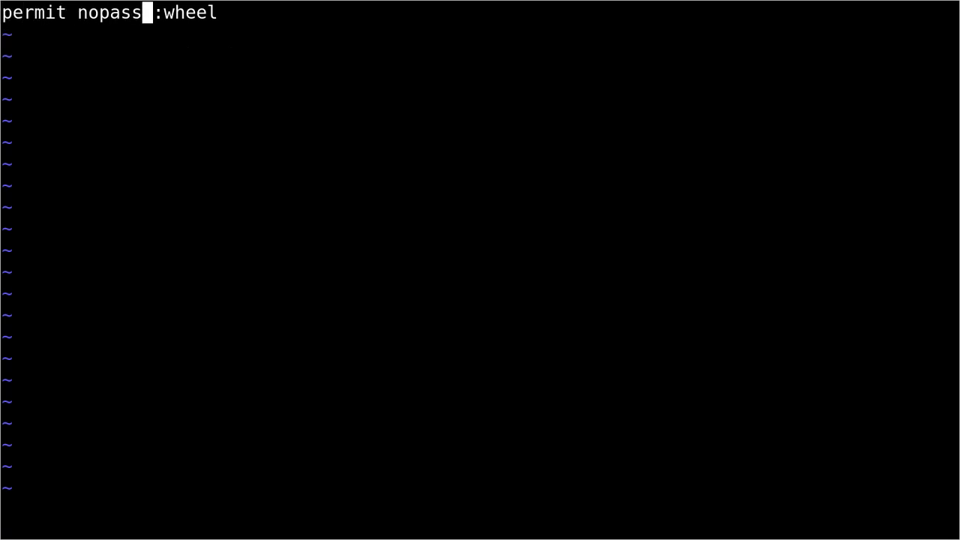
Quit vim with :q, leaving doas.conf with only the wheel rule
text(" ")
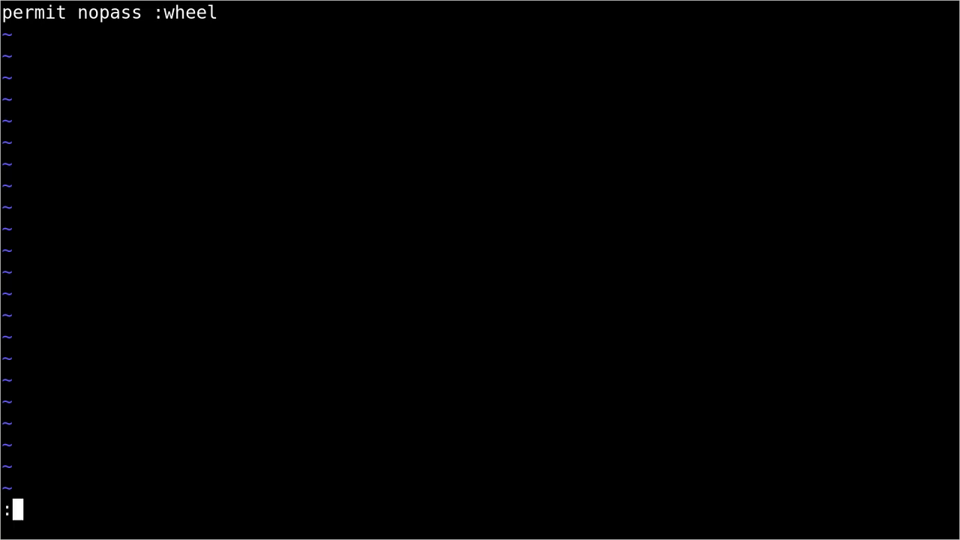
text(q)
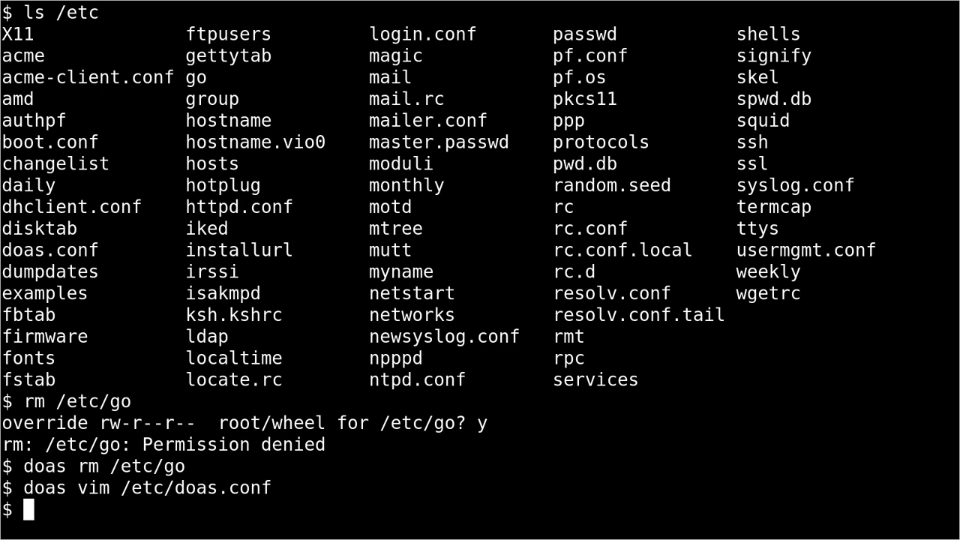
text(user)
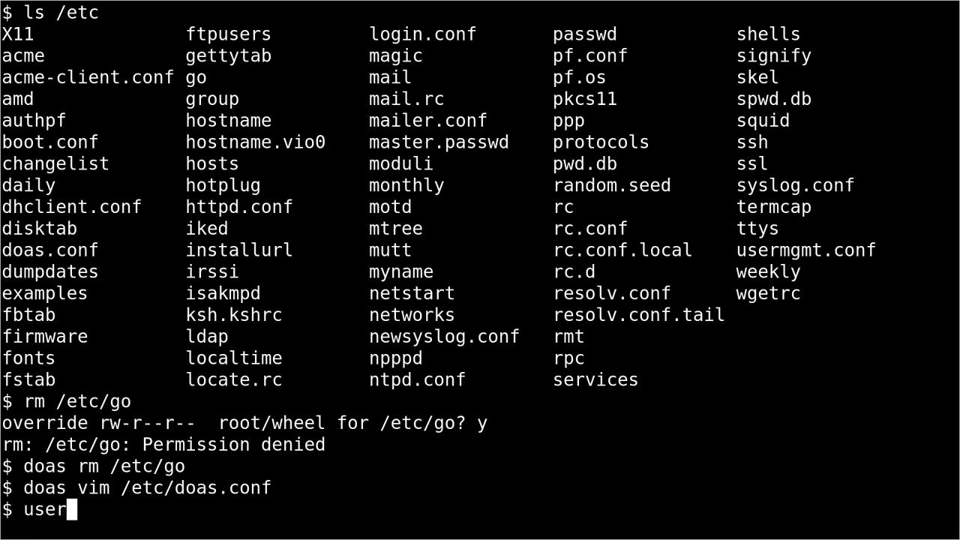
text(mod)
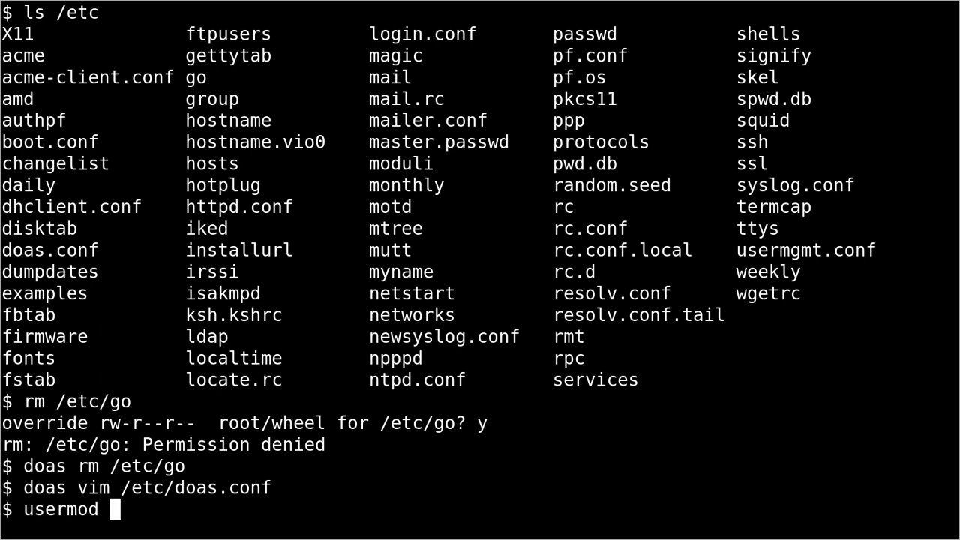
text(-ag)
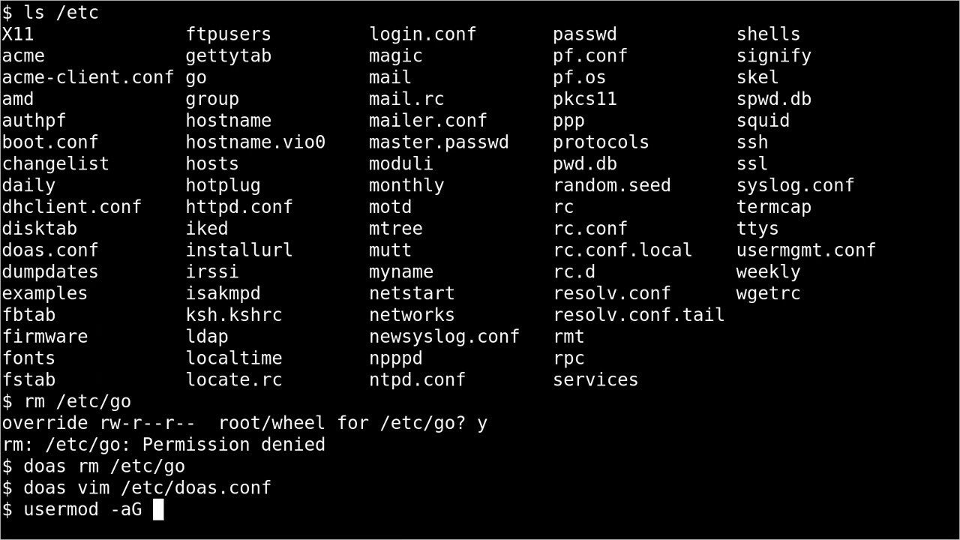
text(wheel)
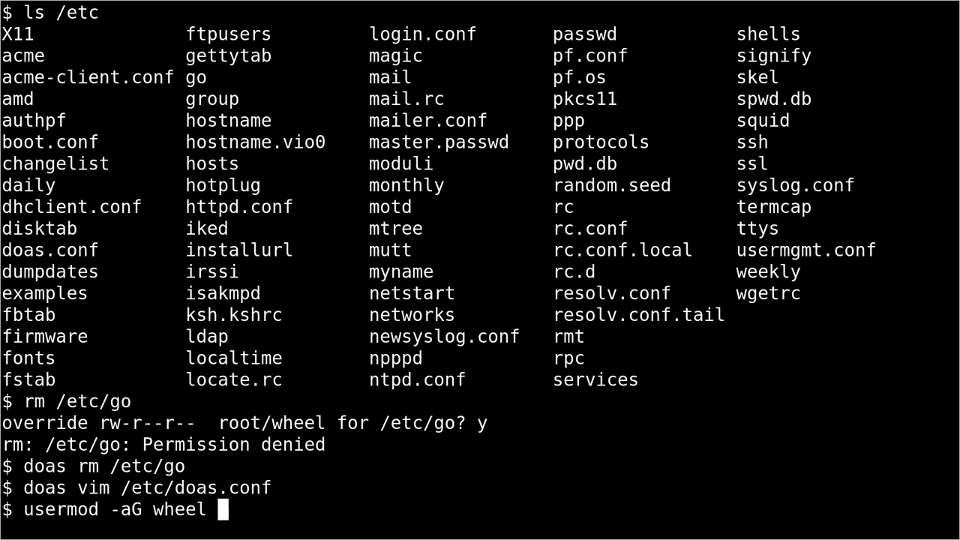
text(user)
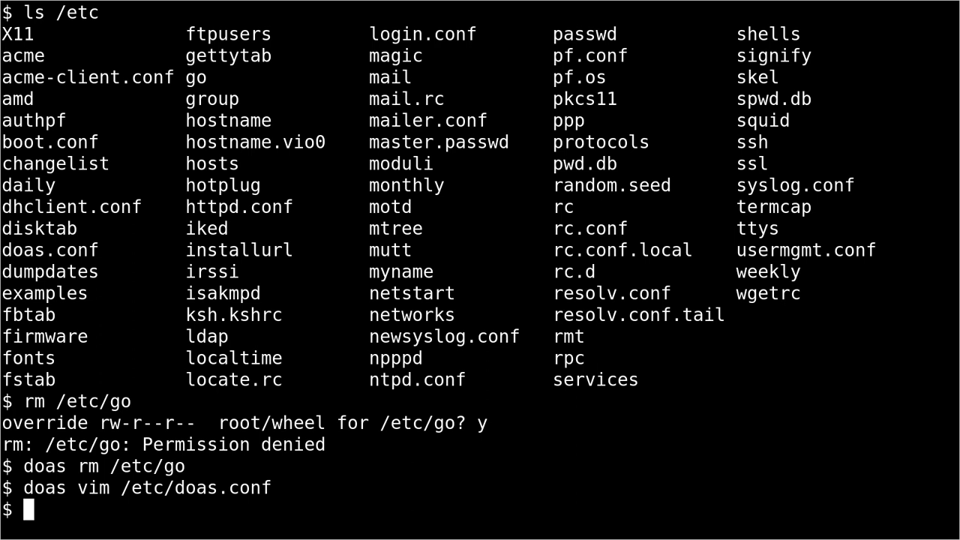
double_click(45, 466)
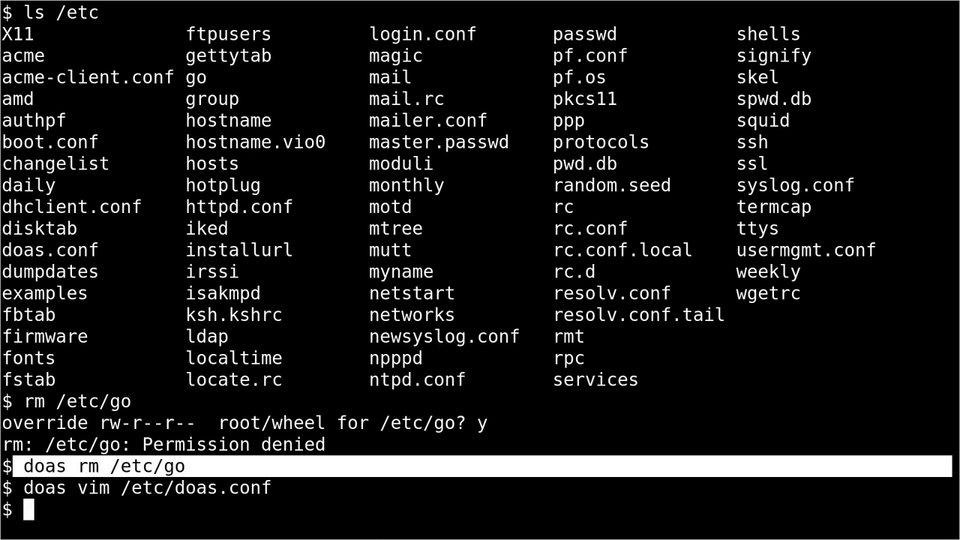
key(Return)
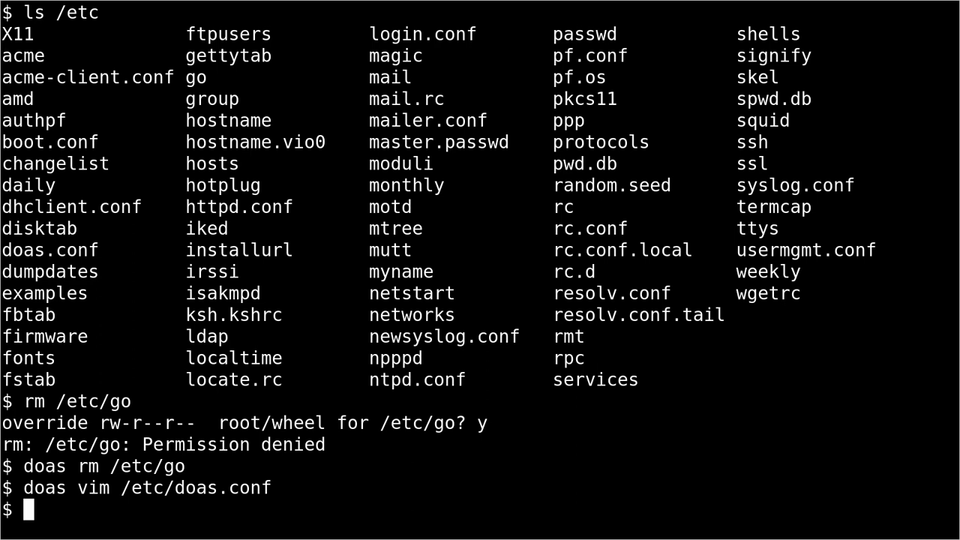
text(s)
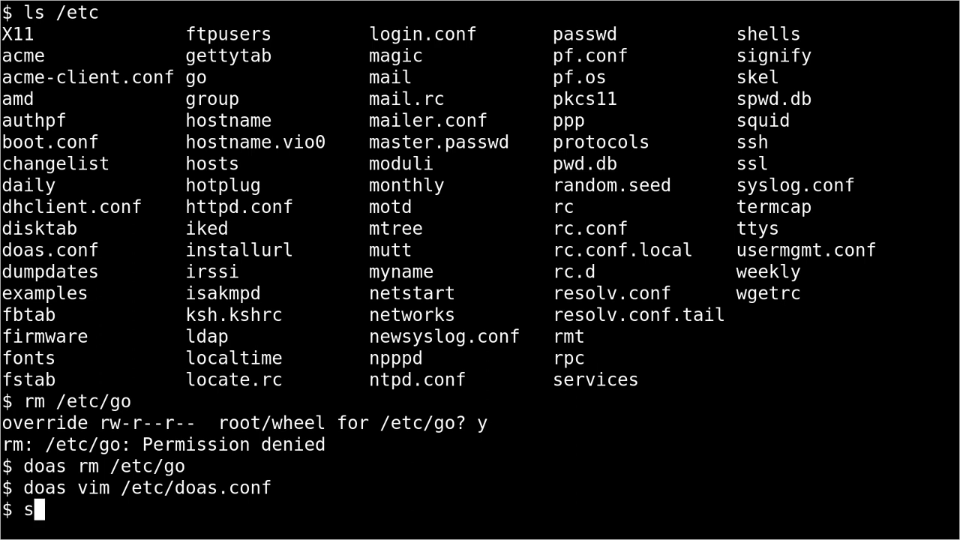
Get a root shell with doas su, start a nested shell with su, then exit it
text(oas)
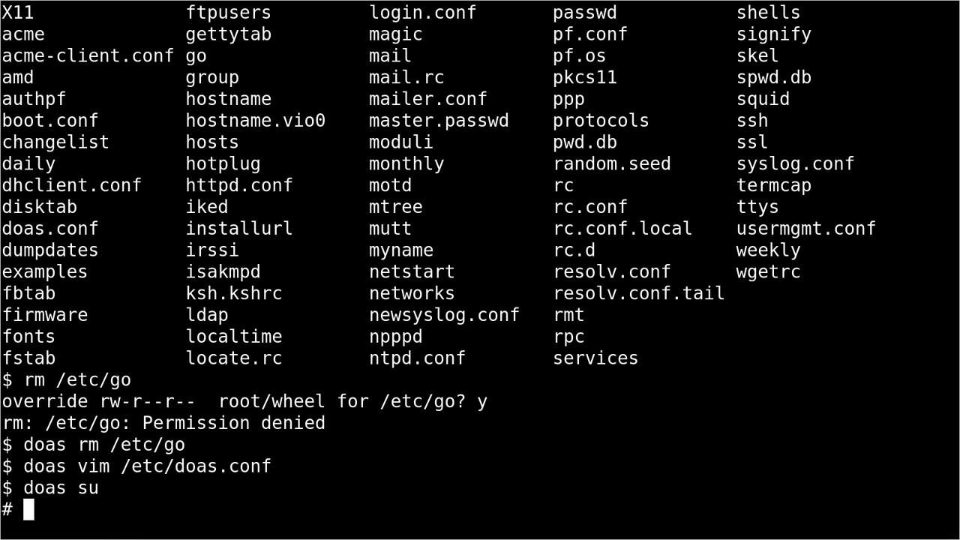
text(su)
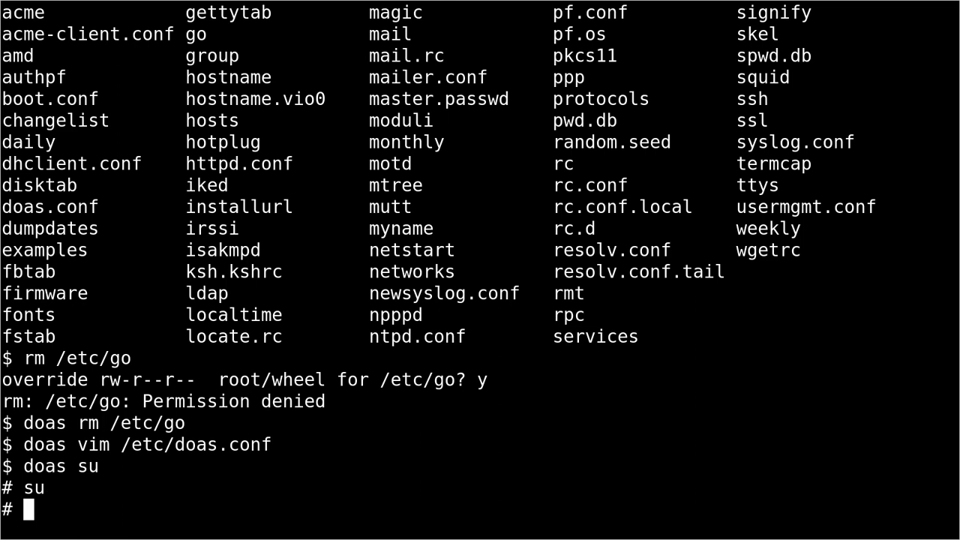
text(exit)
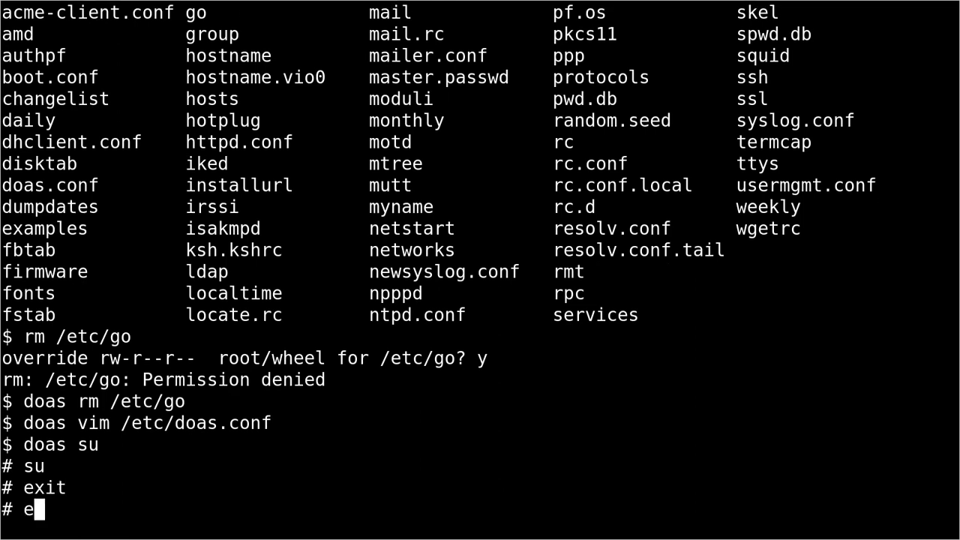